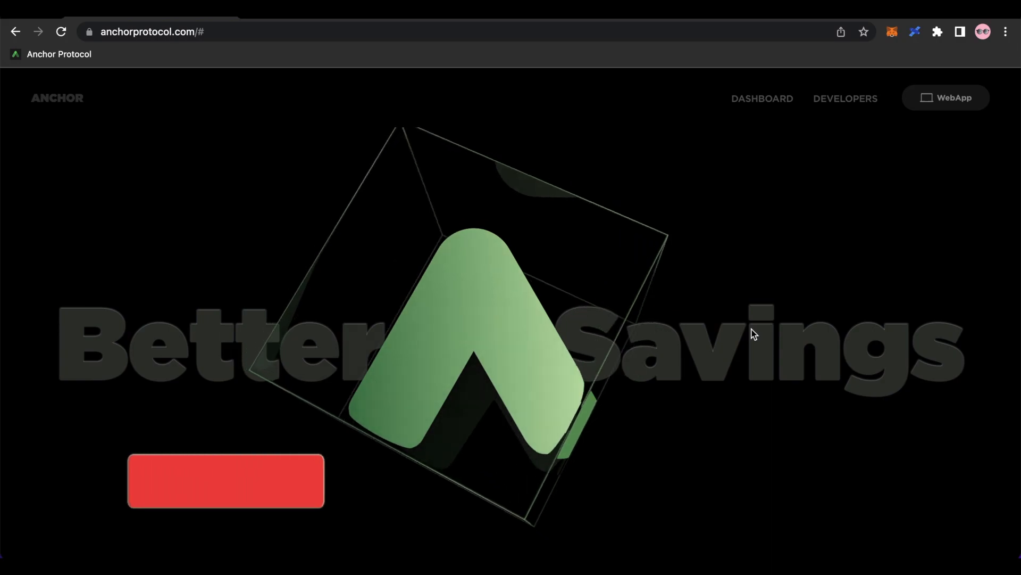
View the Terra Station Wallet extension page, then return to the Anchor Protocol homepage.
left_click(225, 481)
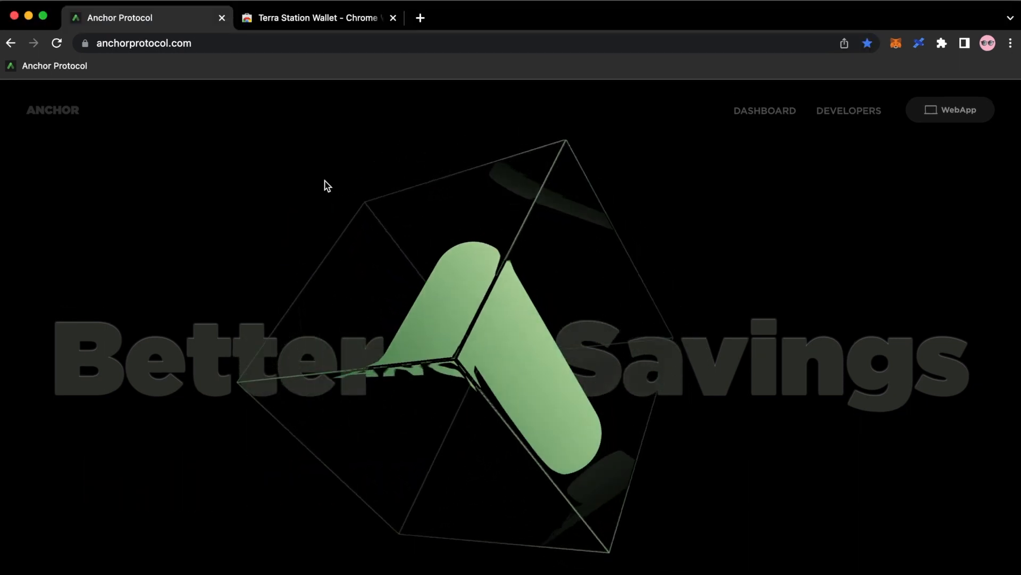
left_click(316, 17)
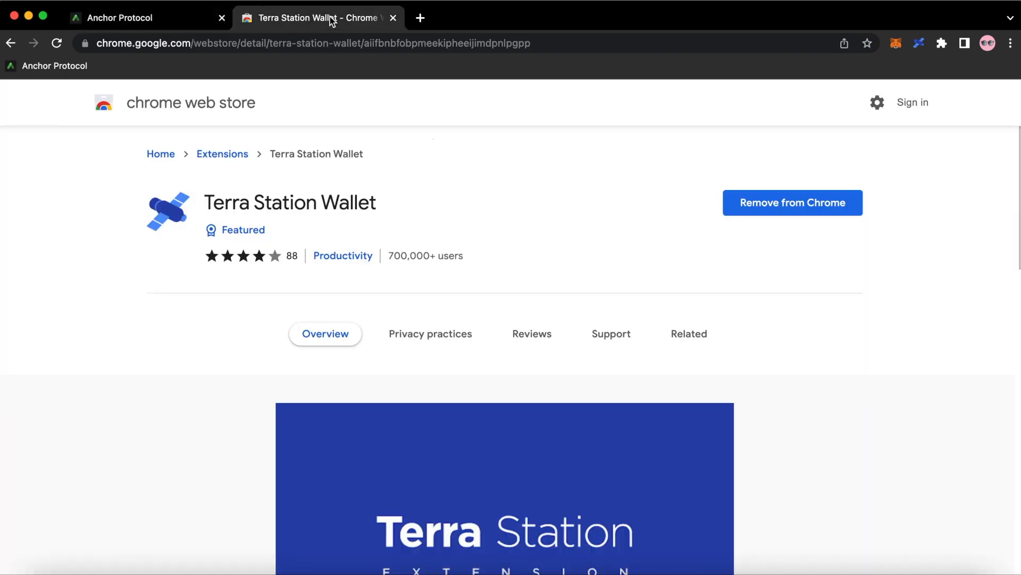
mouse_move(324, 221)
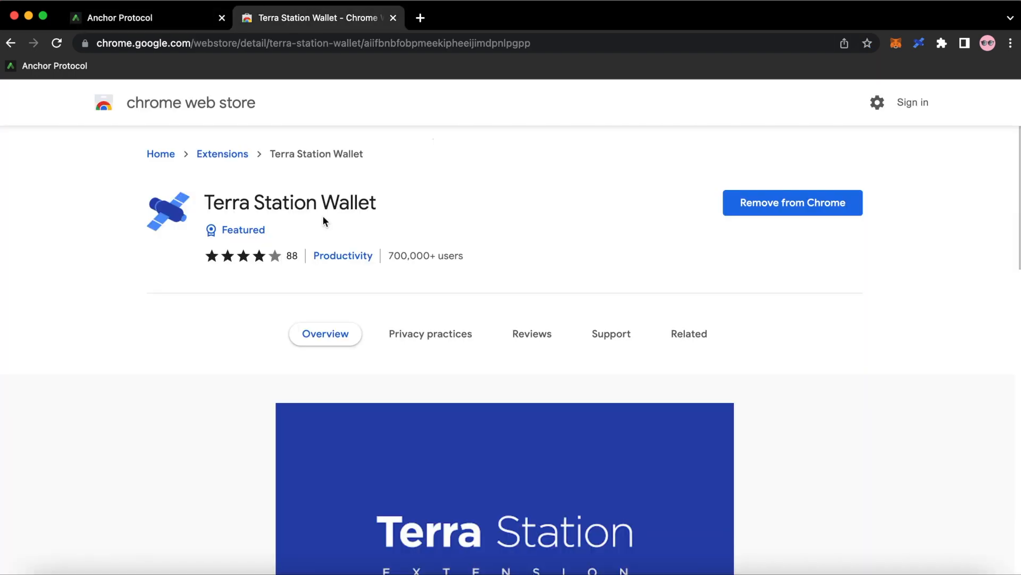
mouse_move(162, 78)
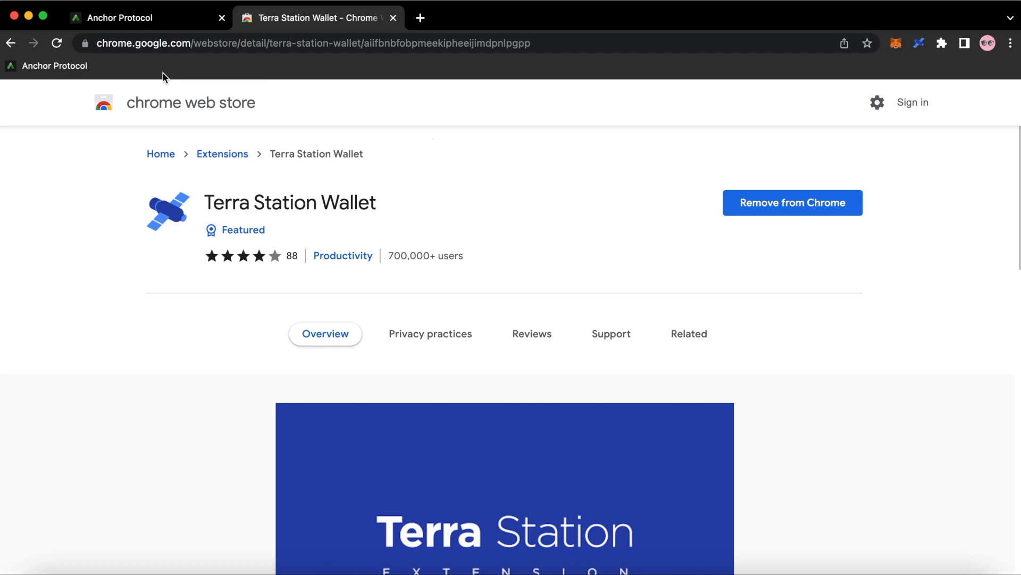
left_click(120, 18)
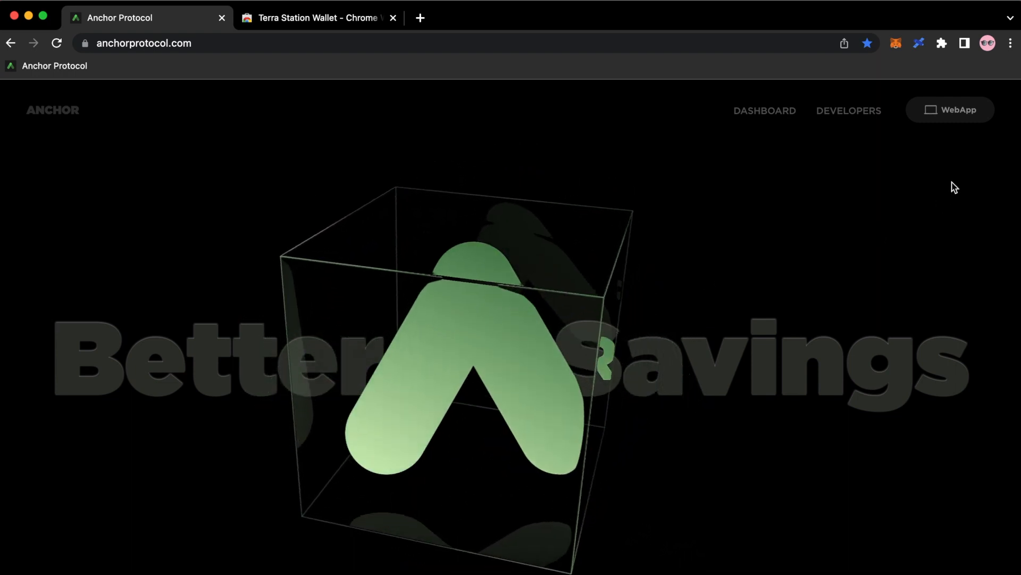
From the Anchor web app, connect a Ledger wallet showing 0 Luna and 8.79 UST.
left_click(949, 110)
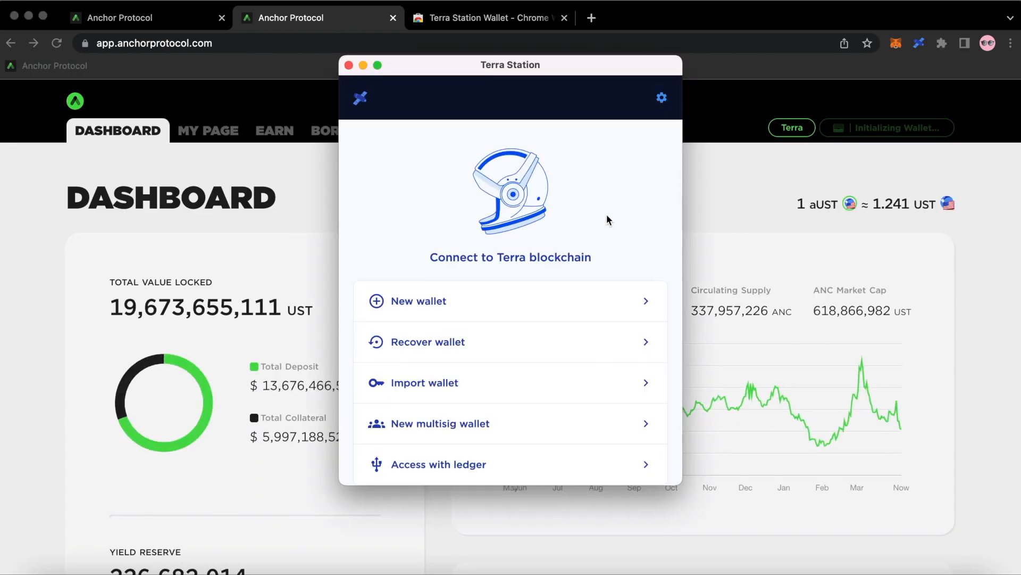
mouse_move(497, 243)
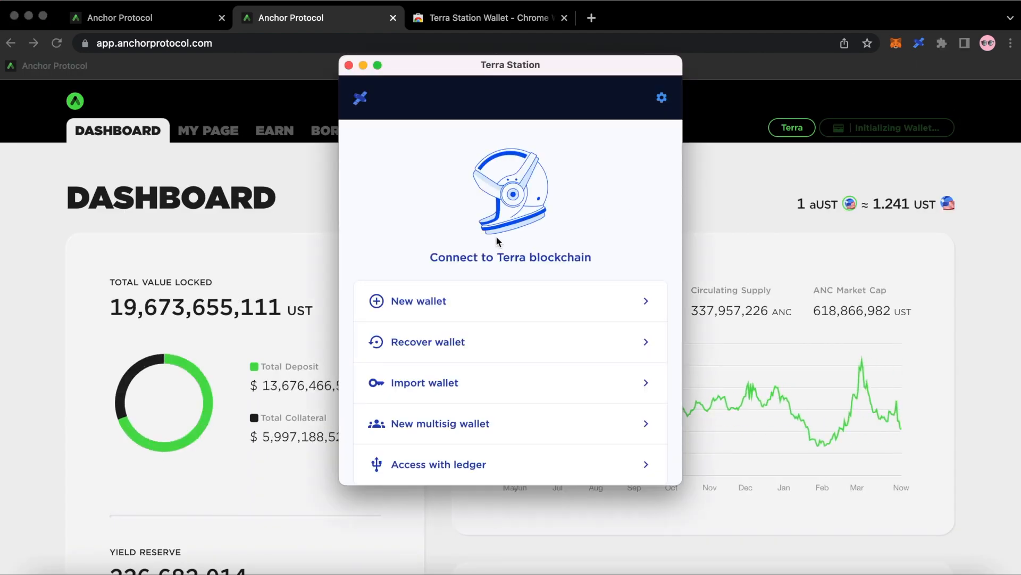
mouse_move(472, 278)
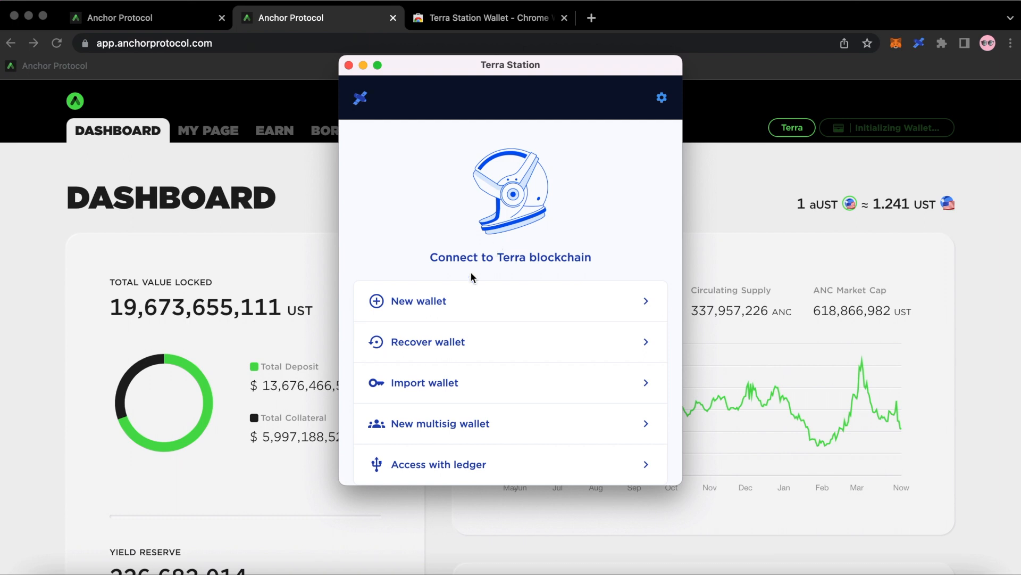
mouse_move(443, 300)
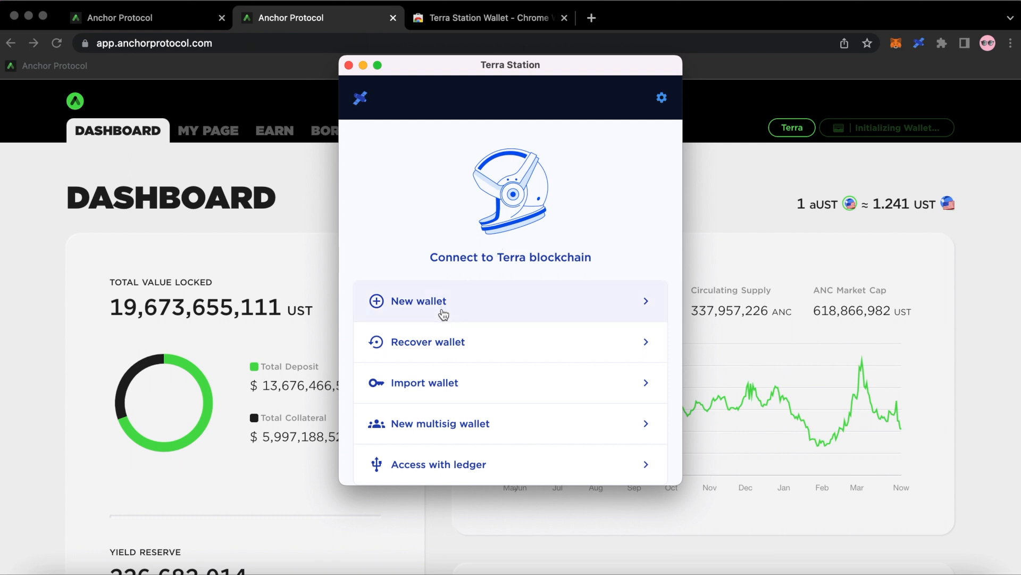
left_click(438, 464)
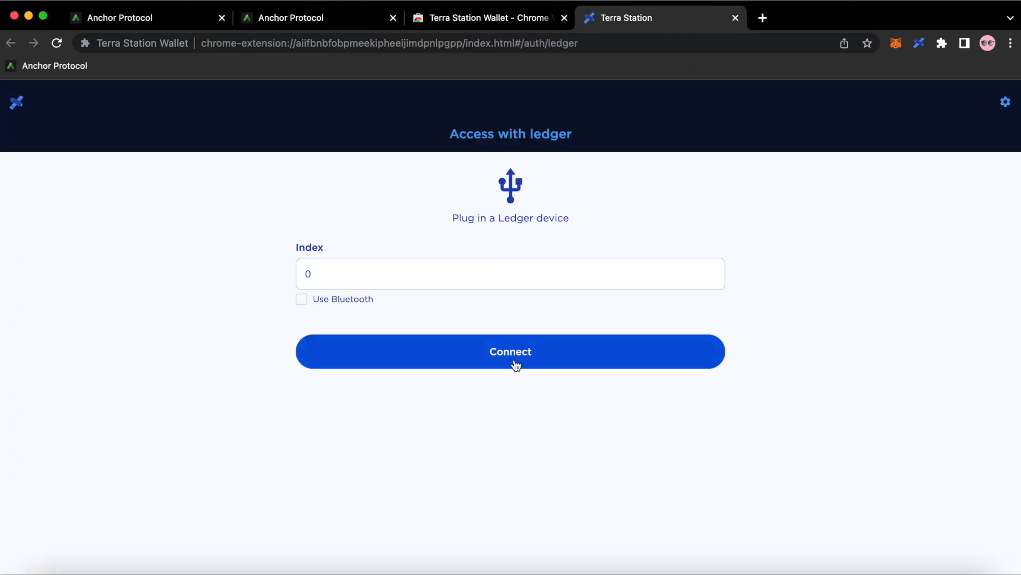
left_click(510, 351)
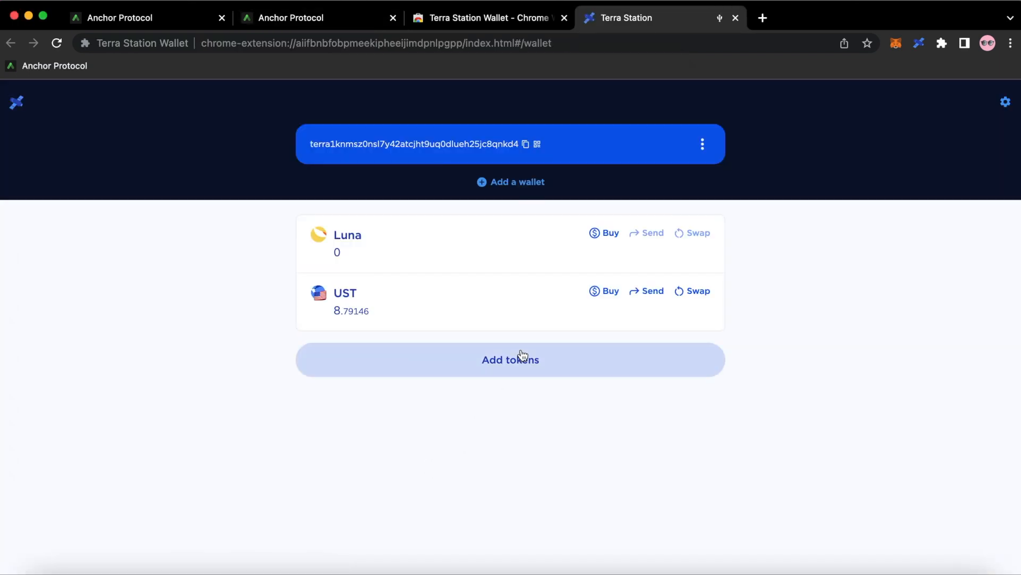
mouse_move(427, 157)
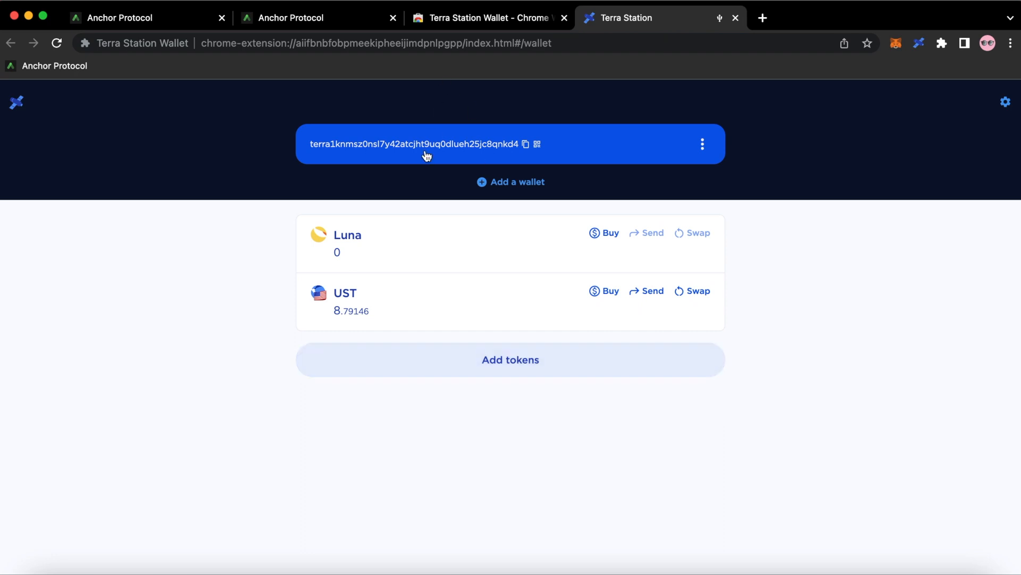
On the app.anchorprotocol.com dashboard, connect Terra Station to show the 8.791 UST balance.
left_click(291, 17)
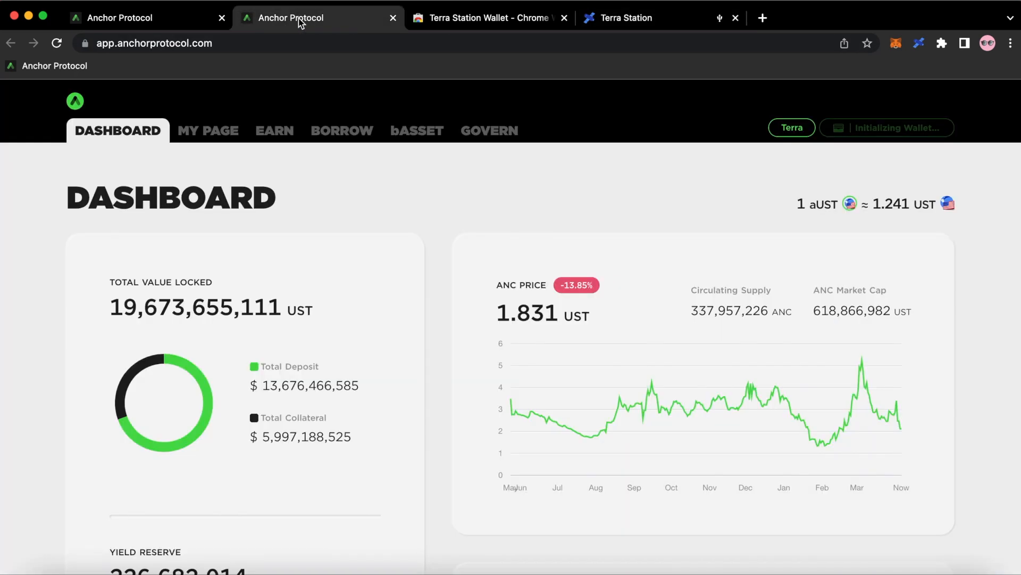
mouse_move(871, 162)
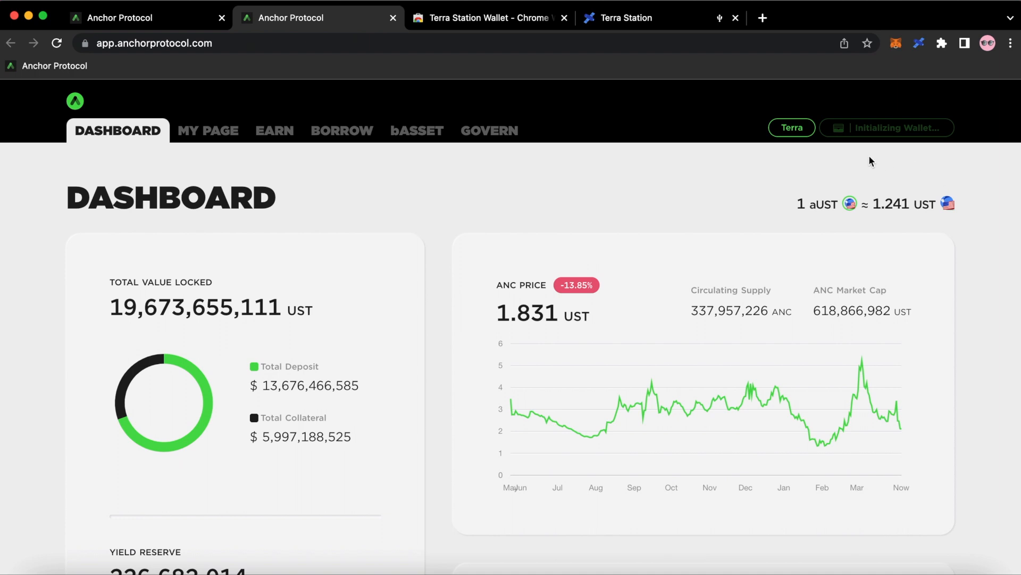
mouse_move(883, 154)
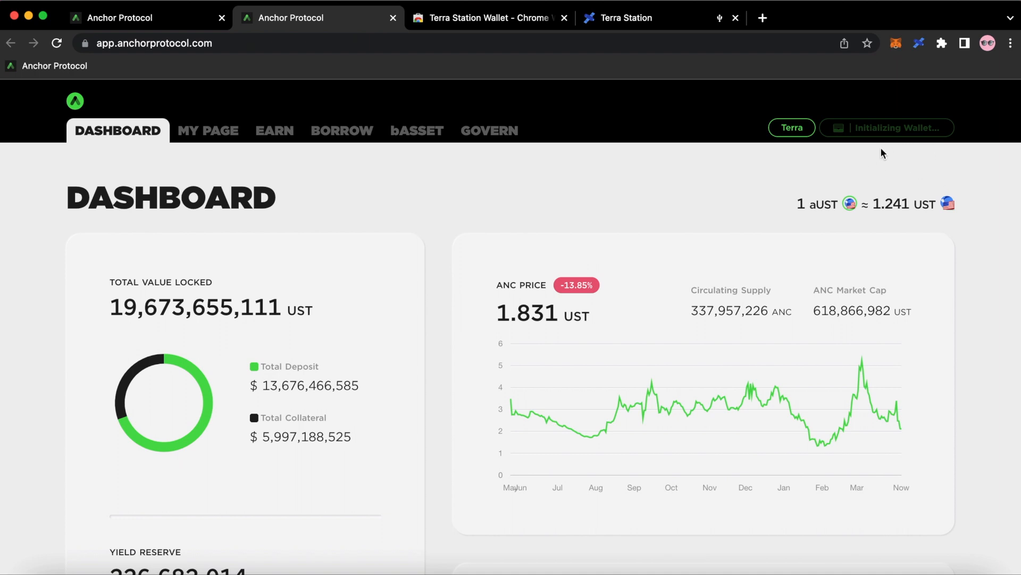
left_click(886, 127)
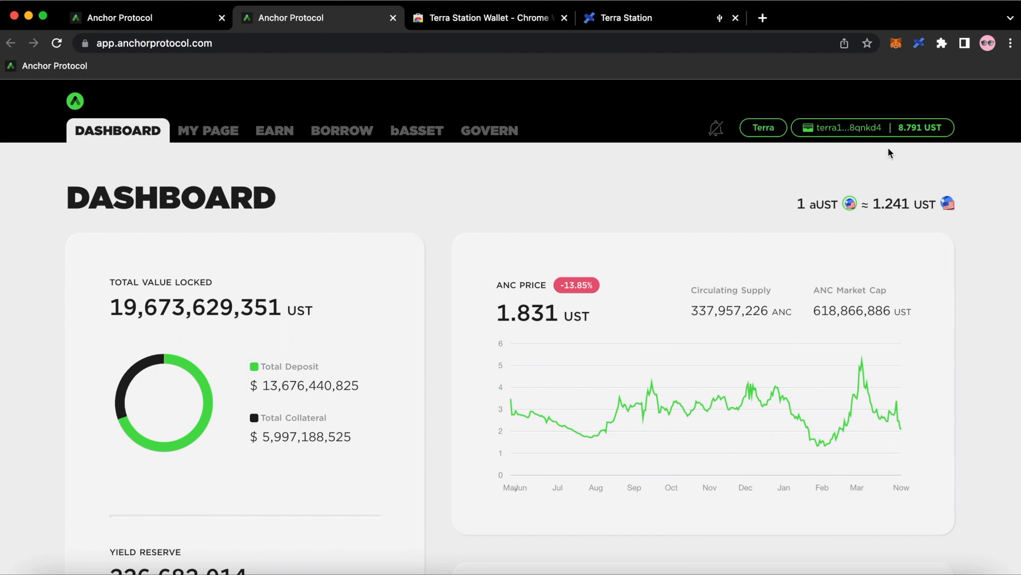
mouse_move(920, 58)
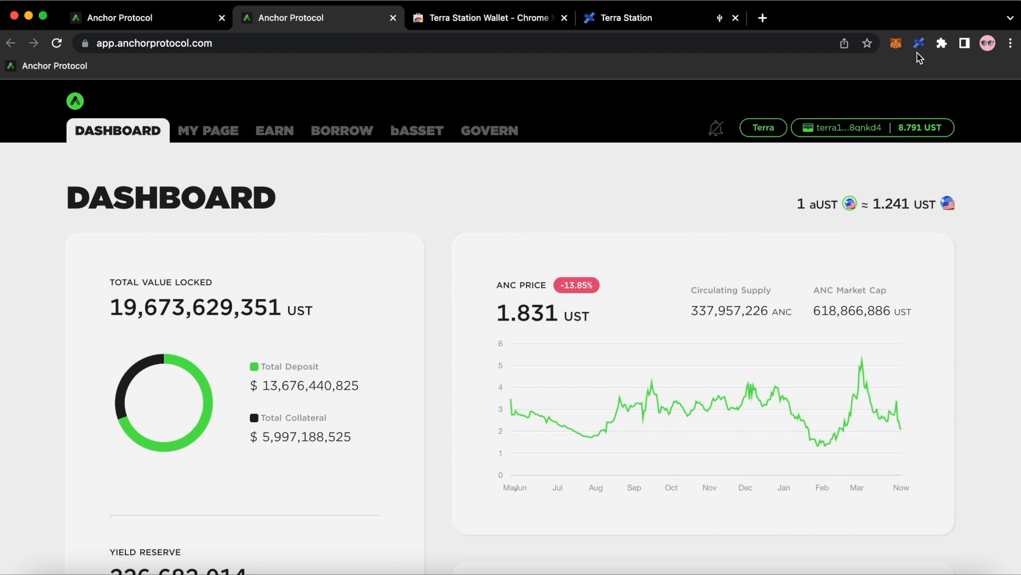
mouse_move(907, 142)
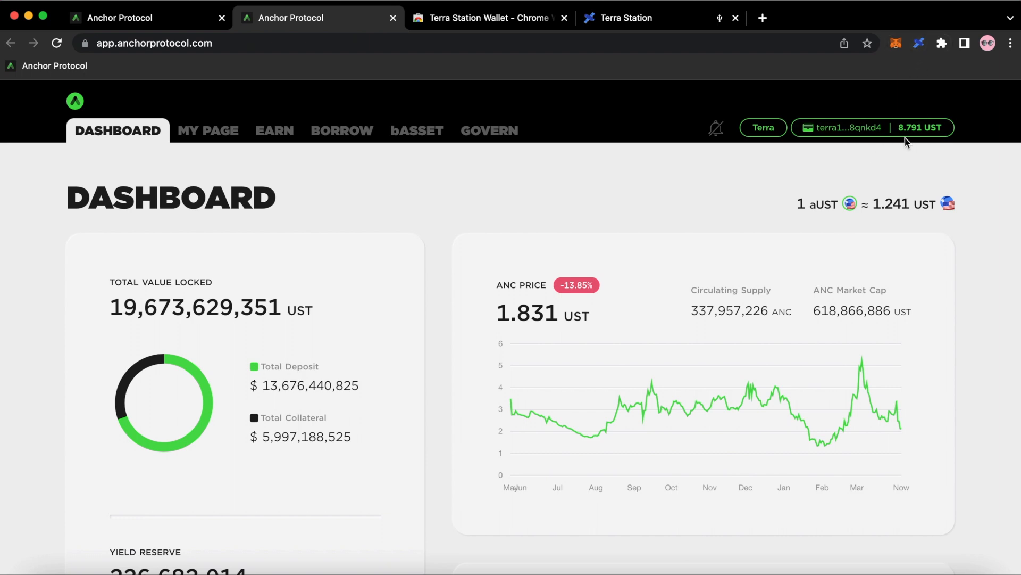
mouse_move(637, 160)
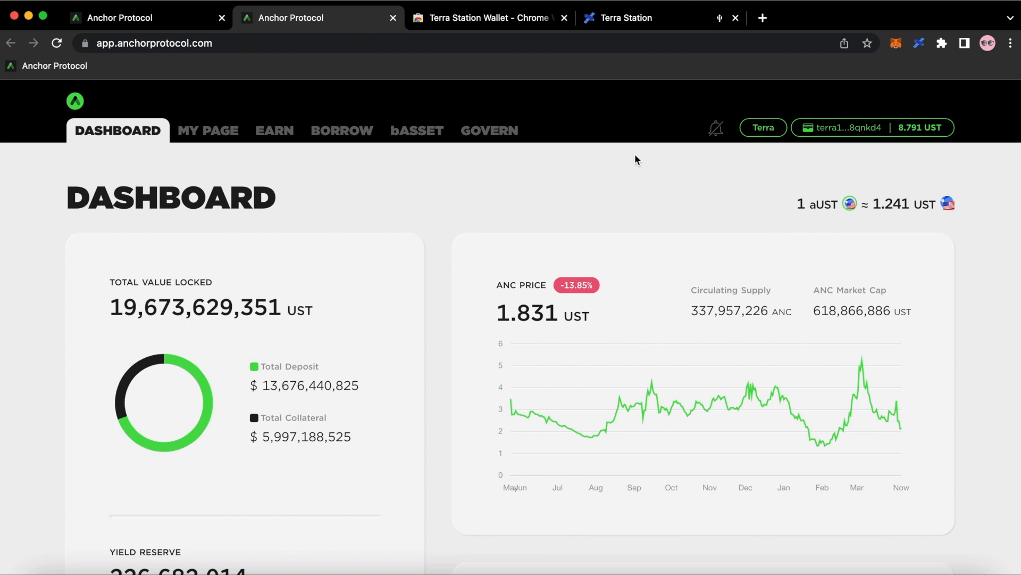
On the Earn page, view Expected Interest for MONTH and DAY, then return to the top.
left_click(273, 131)
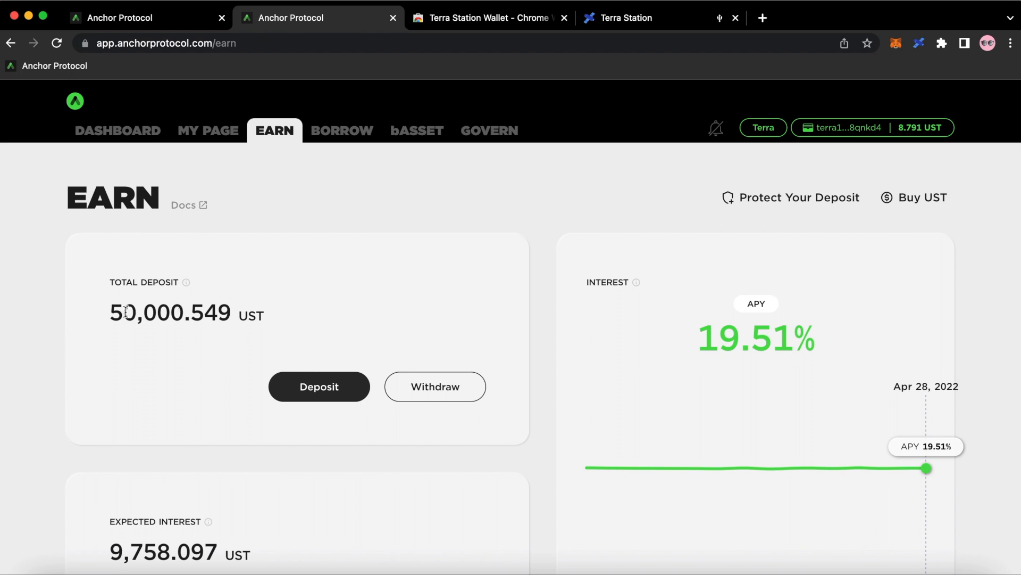
mouse_move(157, 403)
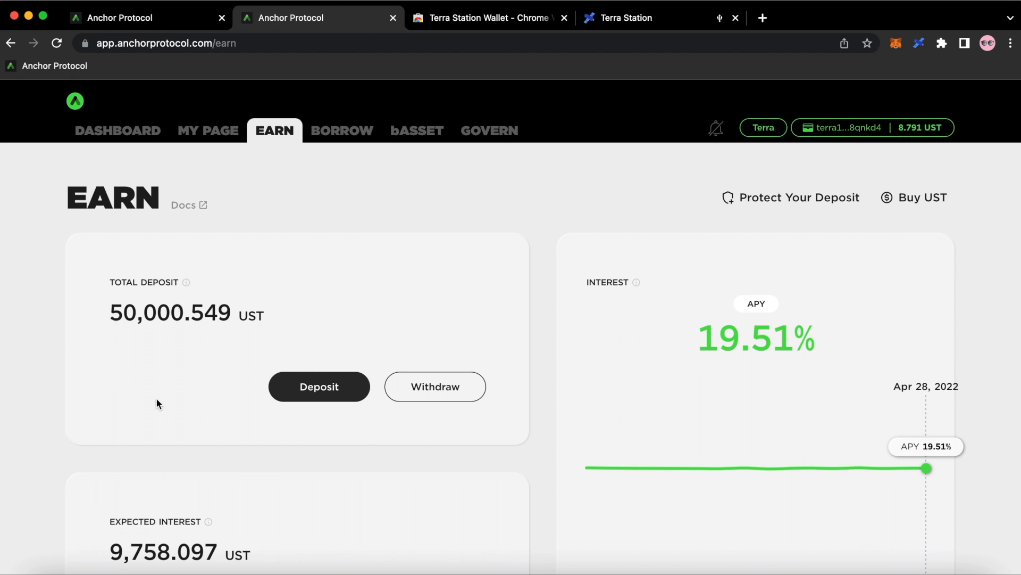
scroll("down", 3)
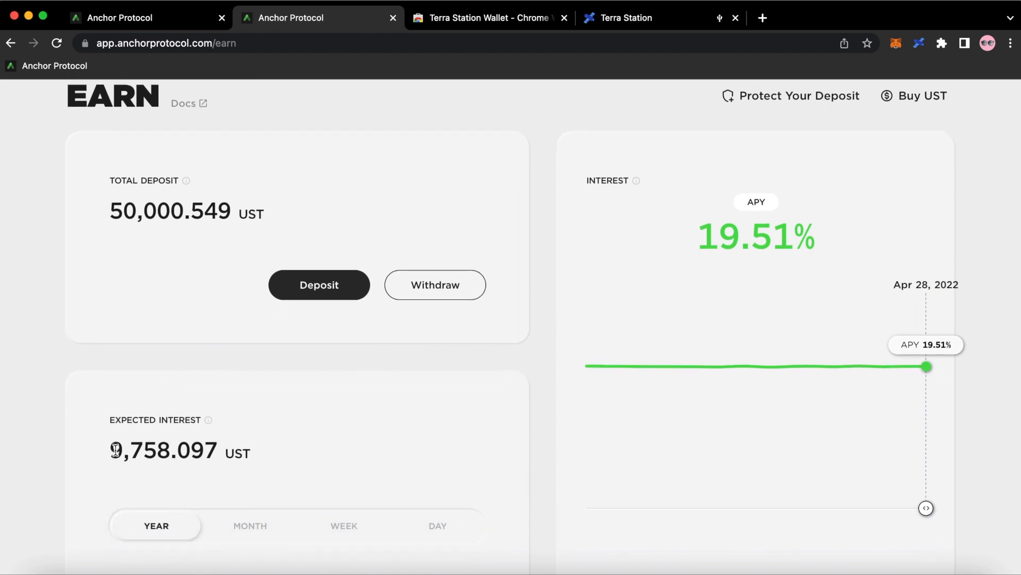
mouse_move(162, 481)
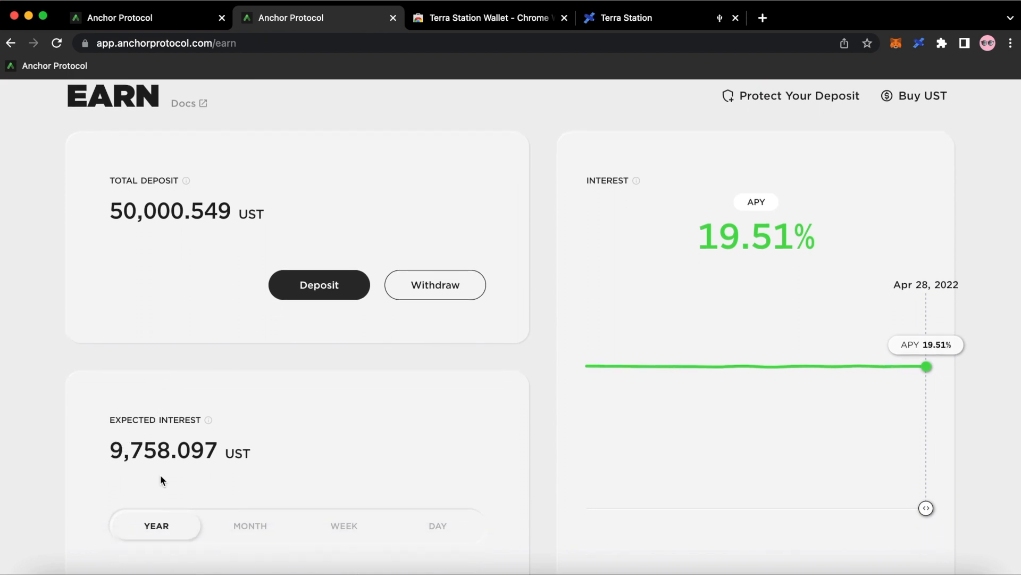
left_click(250, 525)
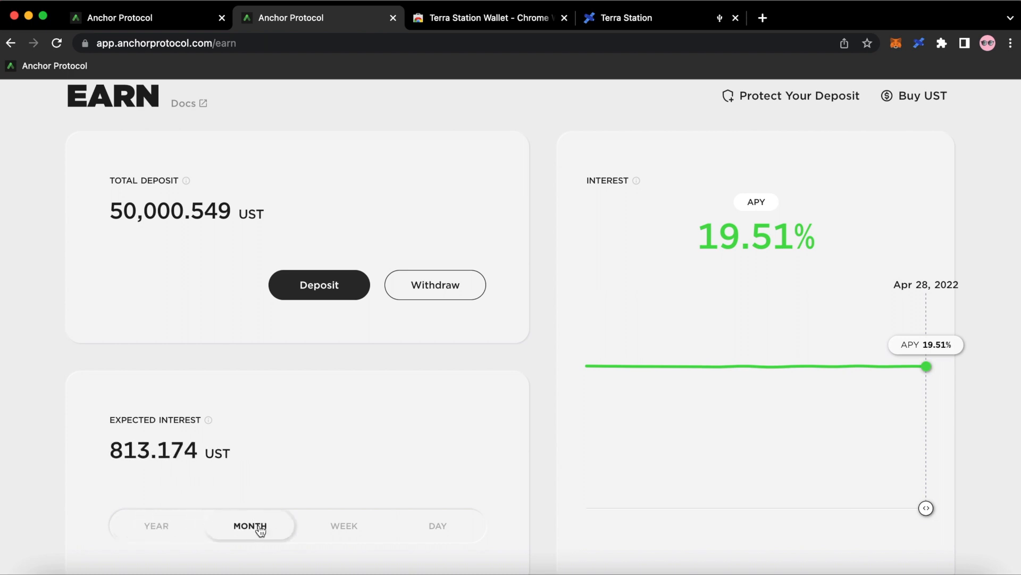
left_click(438, 526)
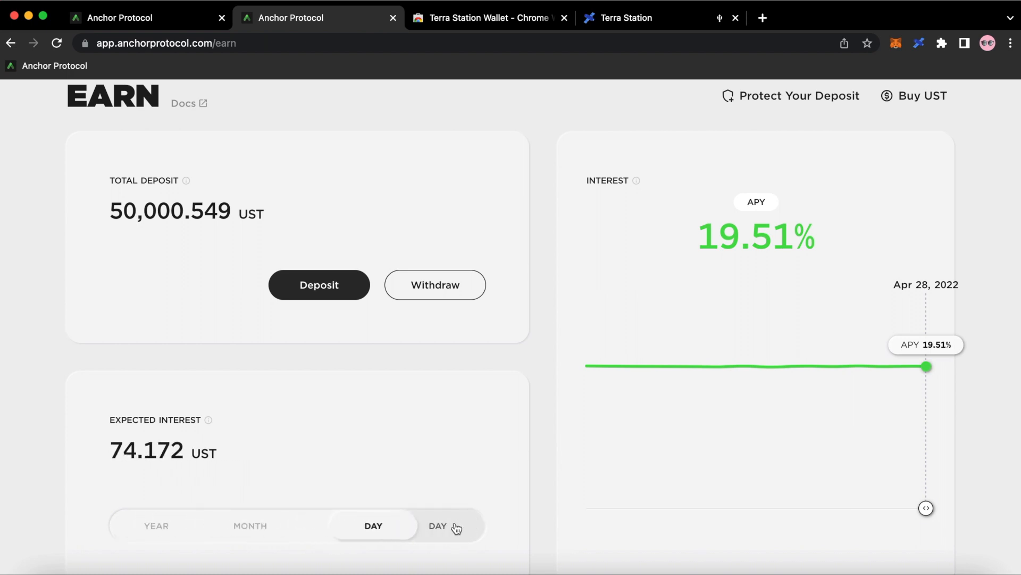
scroll("up", 3)
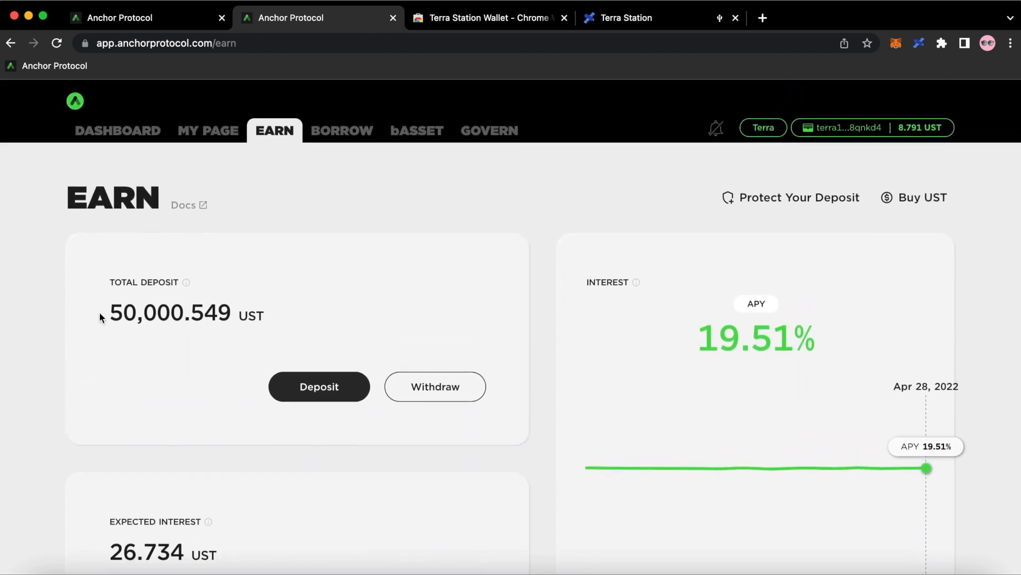
double_click(170, 313)
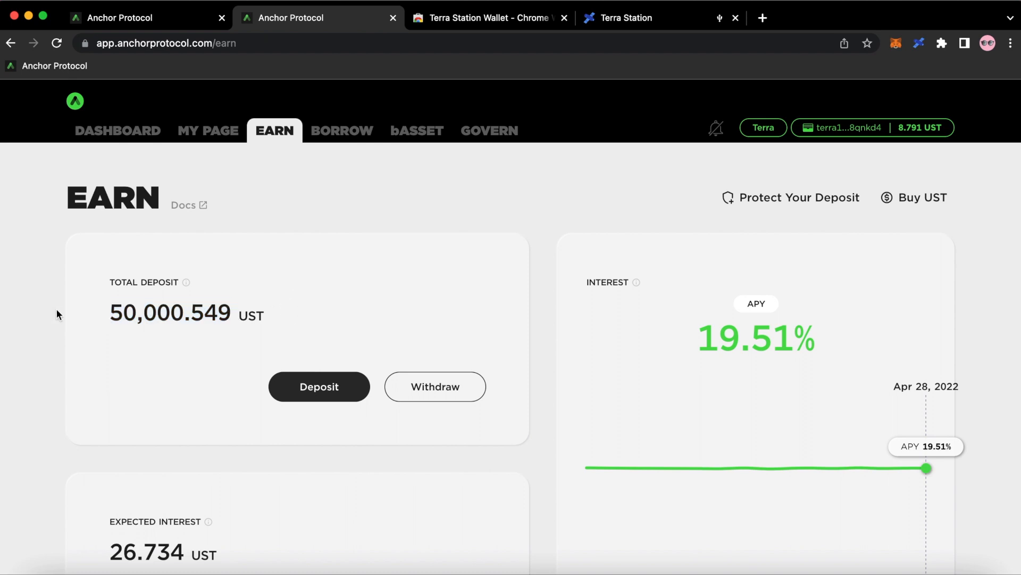
mouse_move(203, 323)
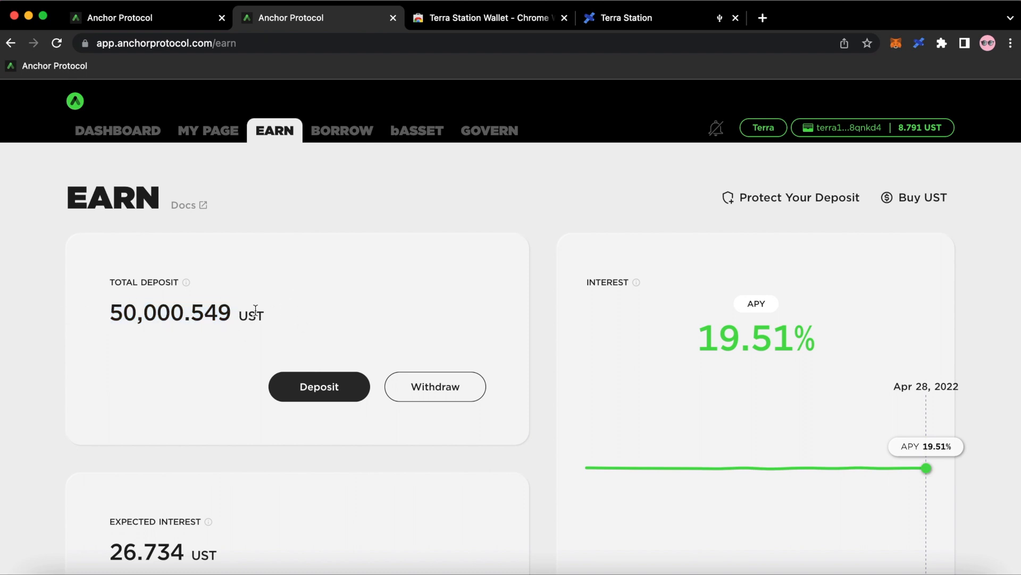
mouse_move(381, 308)
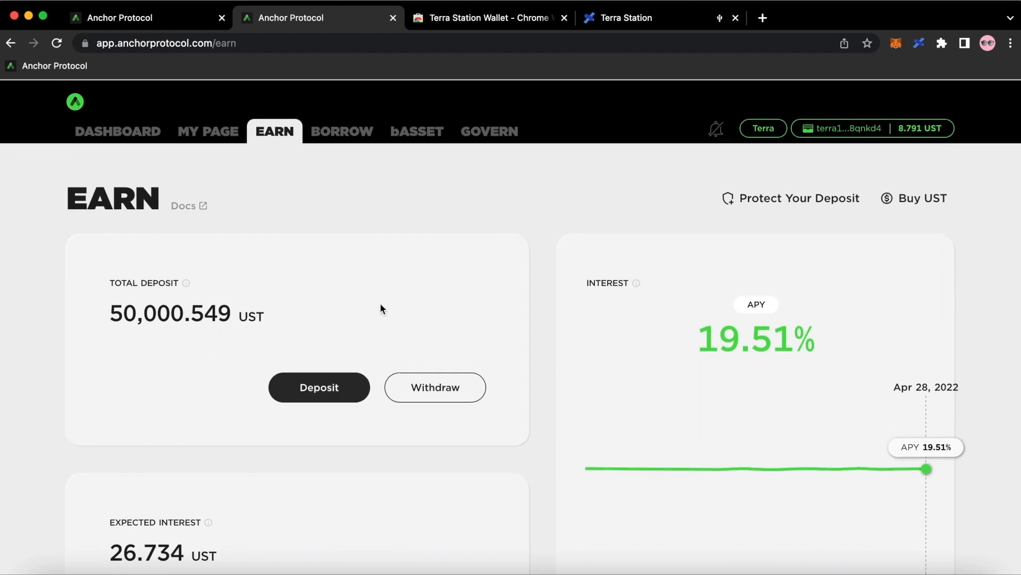
mouse_move(379, 255)
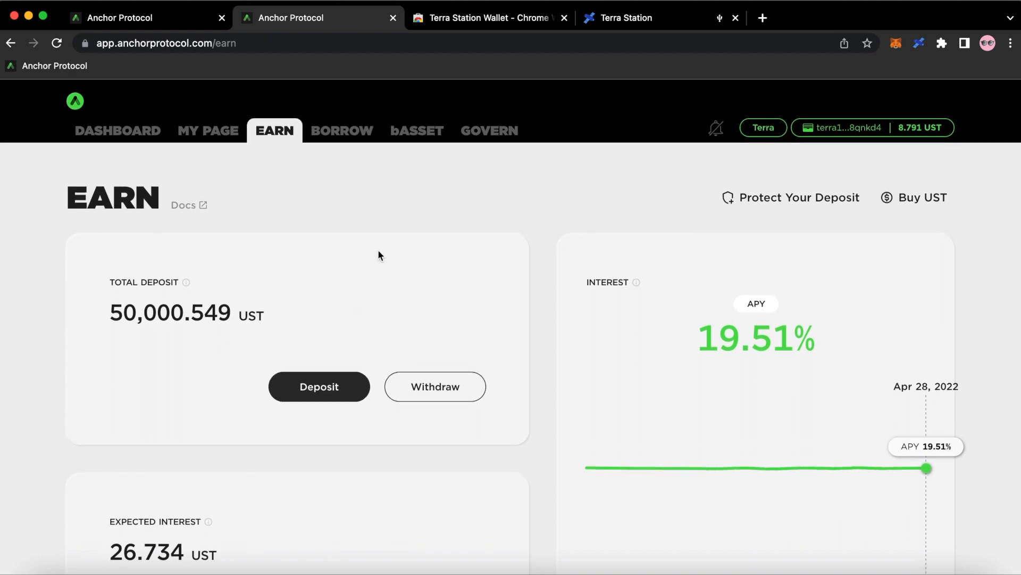
mouse_move(798, 172)
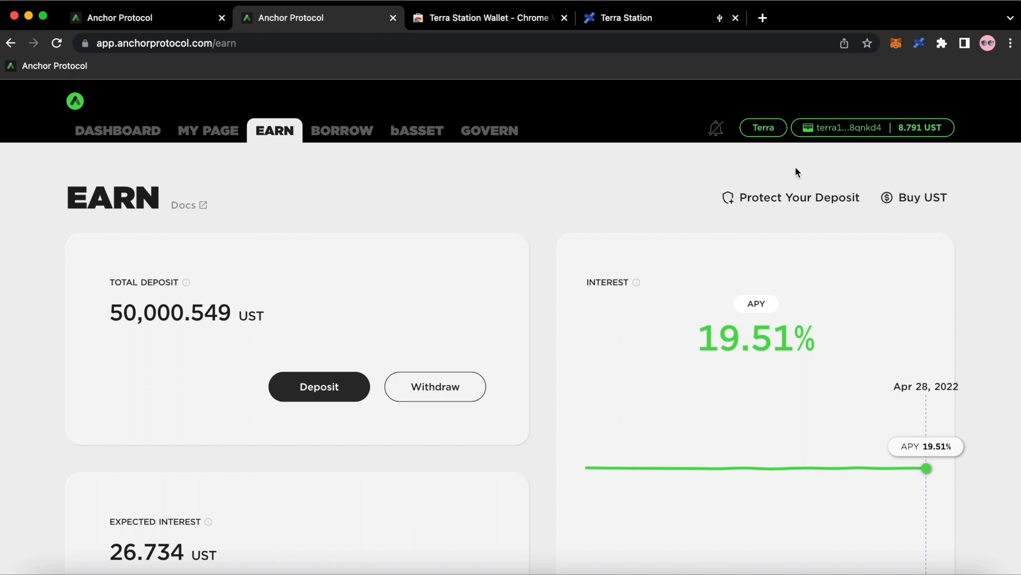
mouse_move(885, 131)
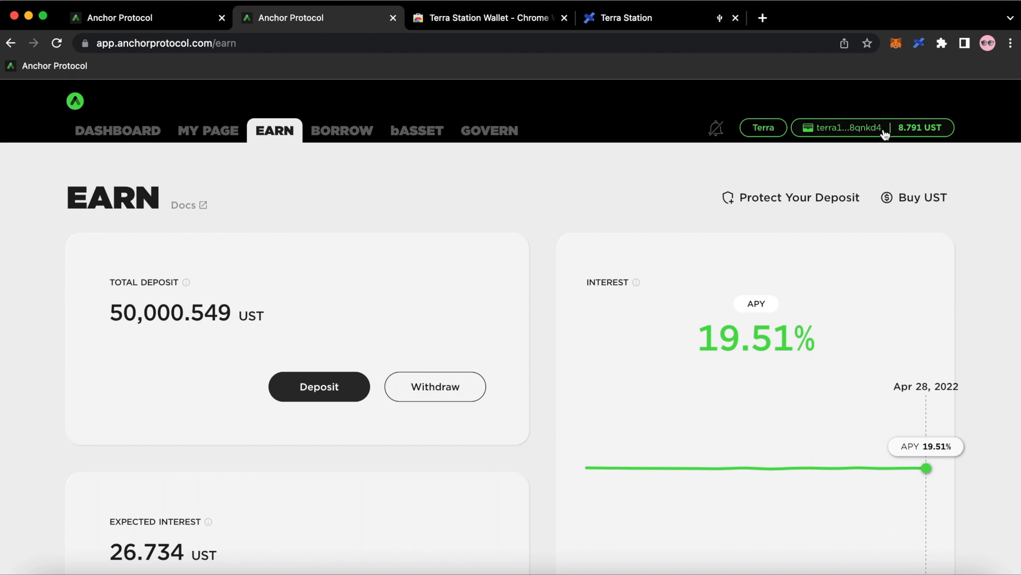
mouse_move(298, 265)
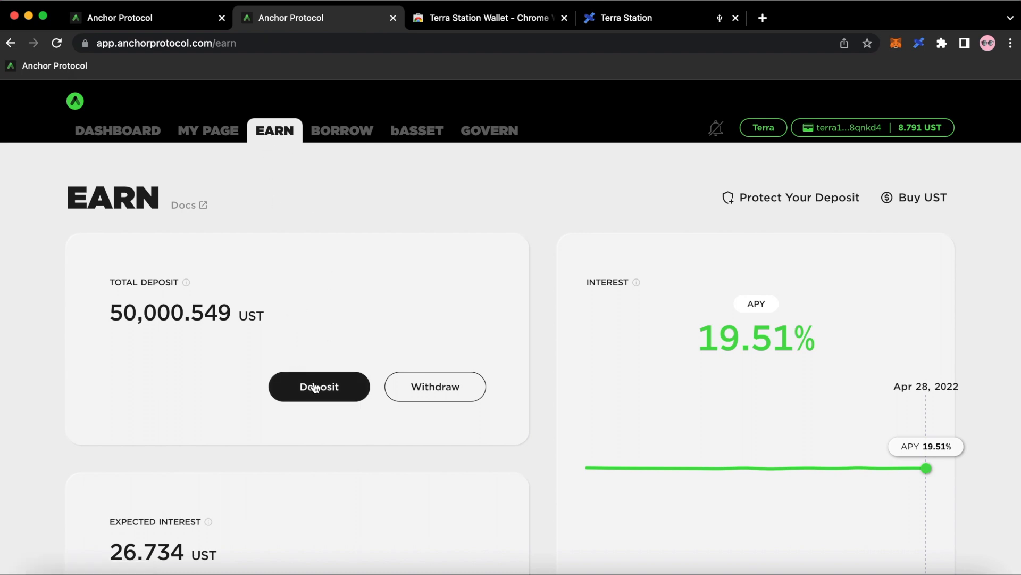
Deposit 5 UST into Earn, receiving about 4.026 aUST with a 0.25 UST fee.
left_click(319, 386)
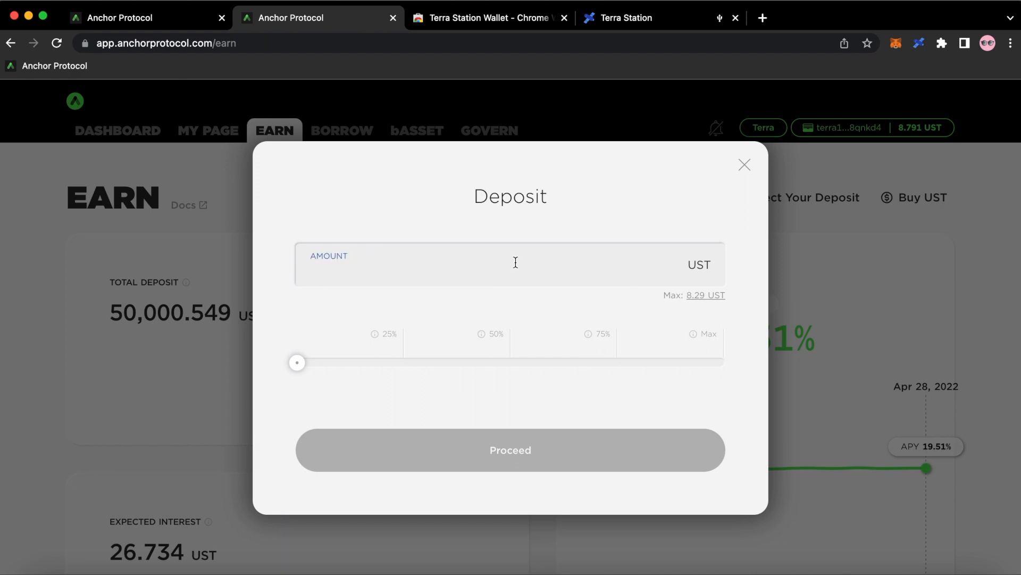
mouse_move(550, 315)
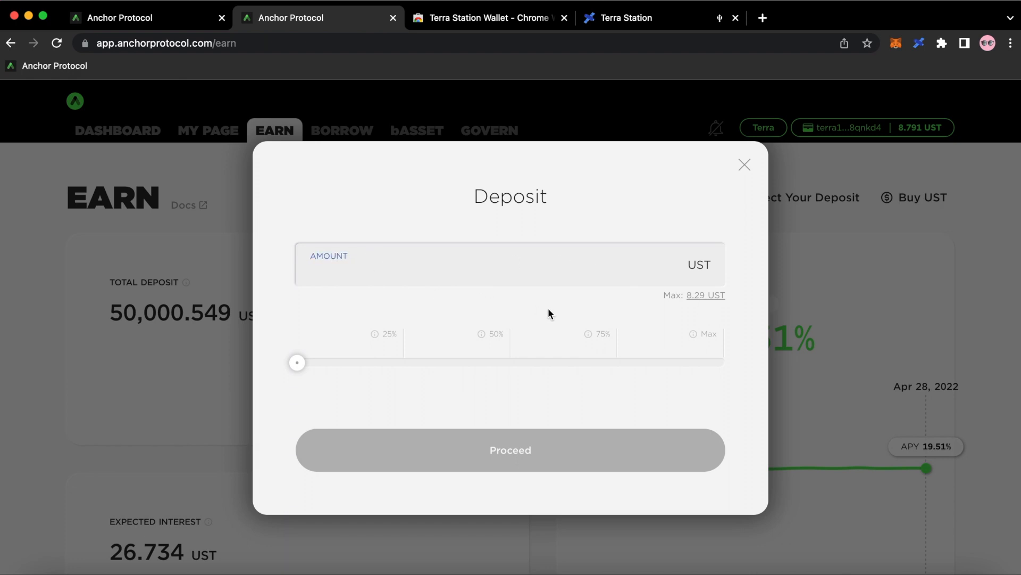
mouse_move(684, 315)
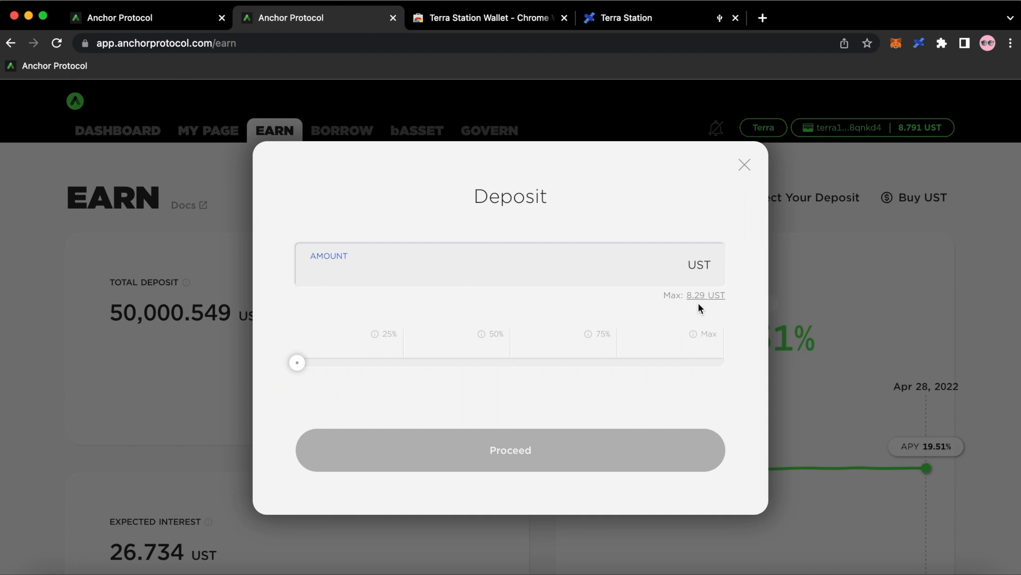
mouse_move(709, 305)
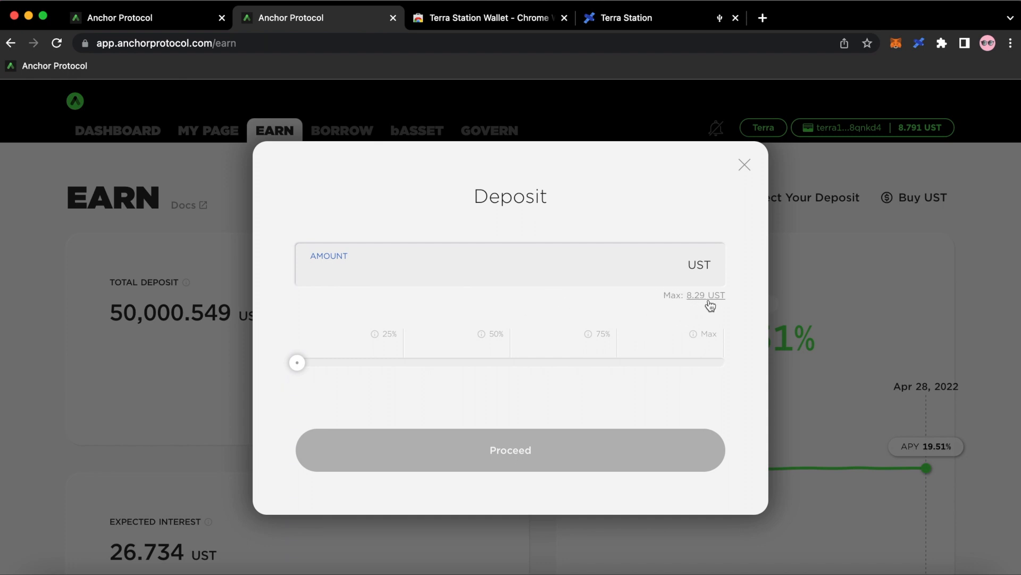
mouse_move(586, 316)
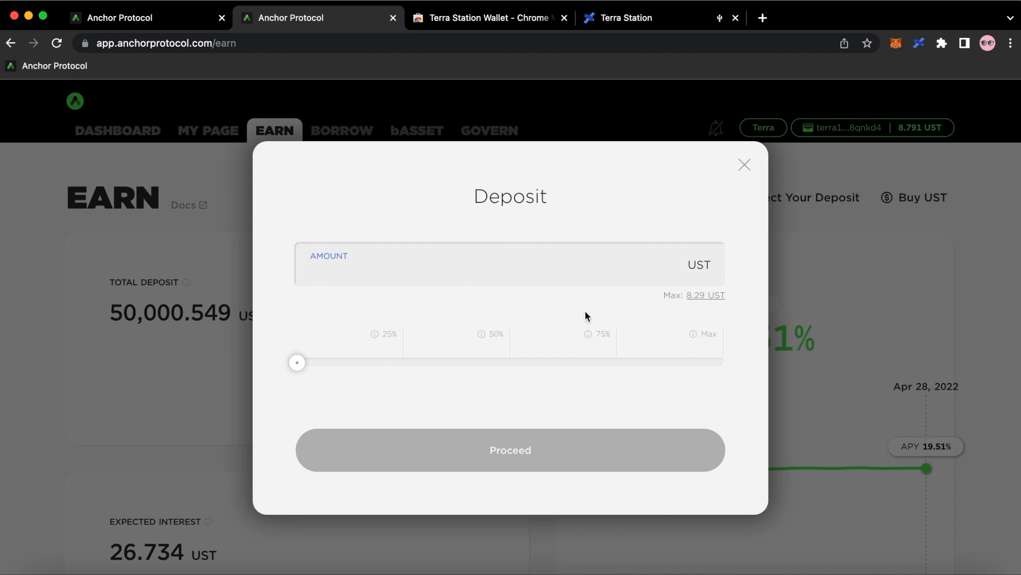
mouse_move(395, 296)
type("5")
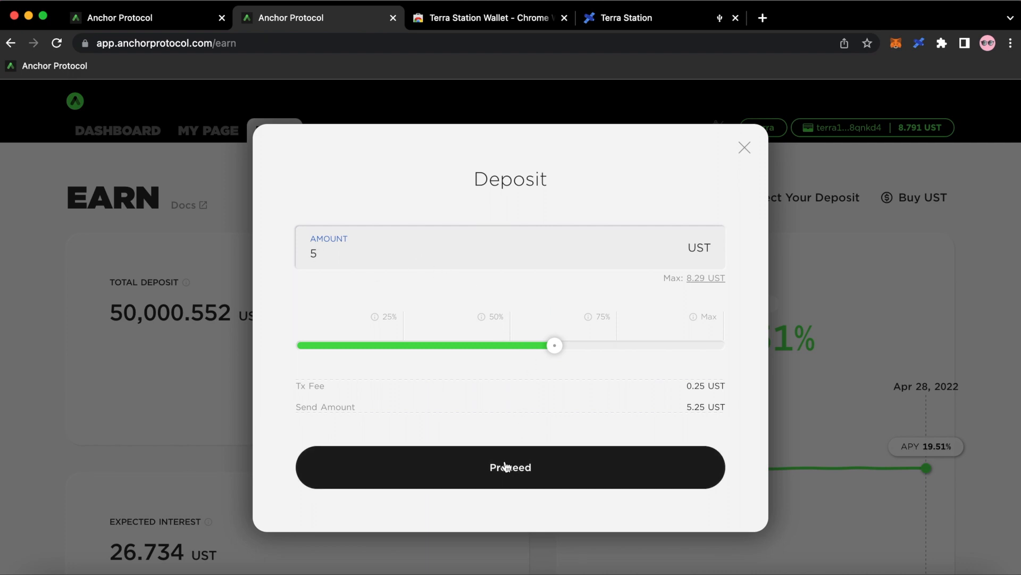
left_click(510, 467)
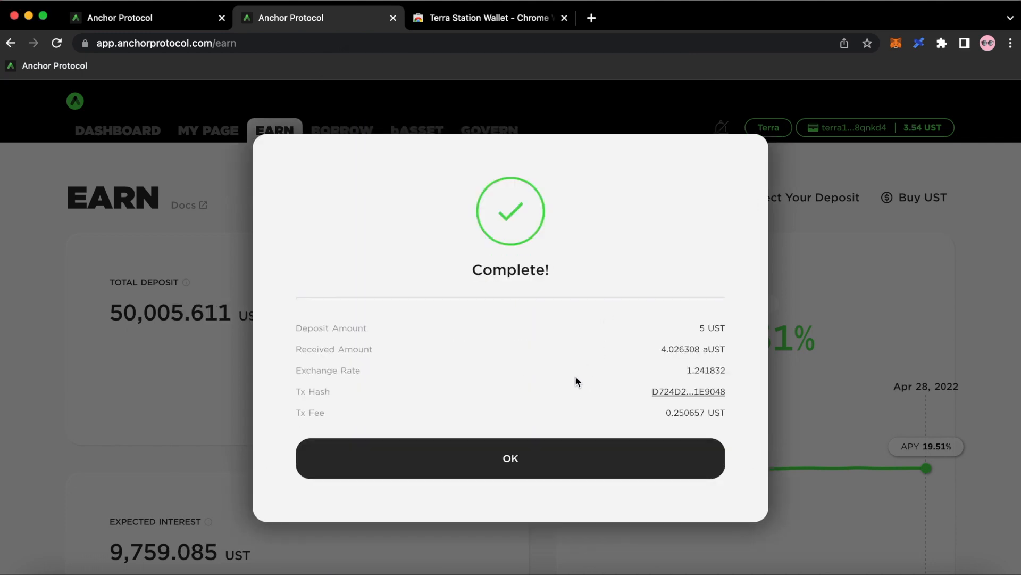
Dismiss the Complete! dialog and start a withdrawal from the 50,005.611 UST Earn deposit.
left_click(510, 458)
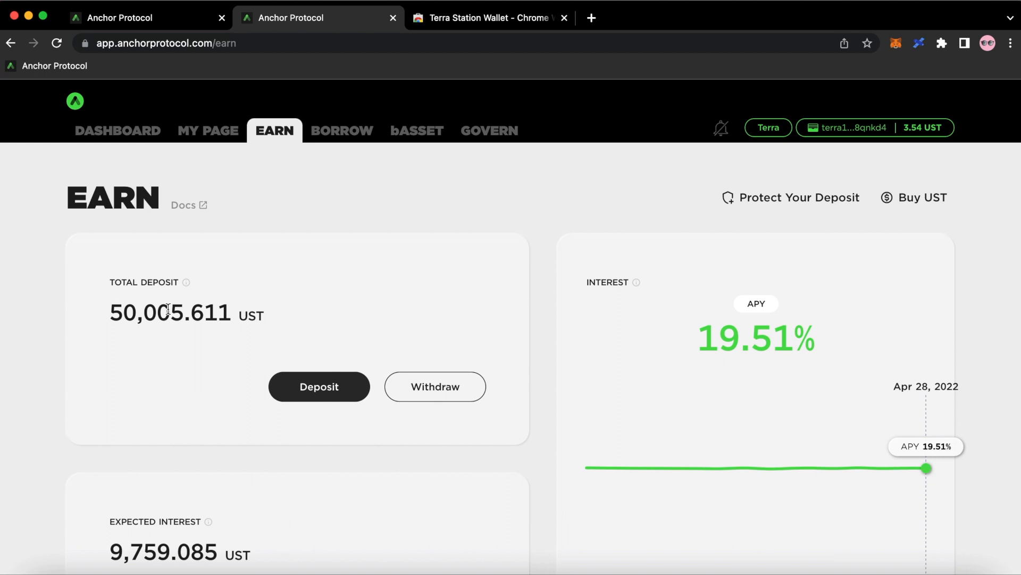
mouse_move(385, 266)
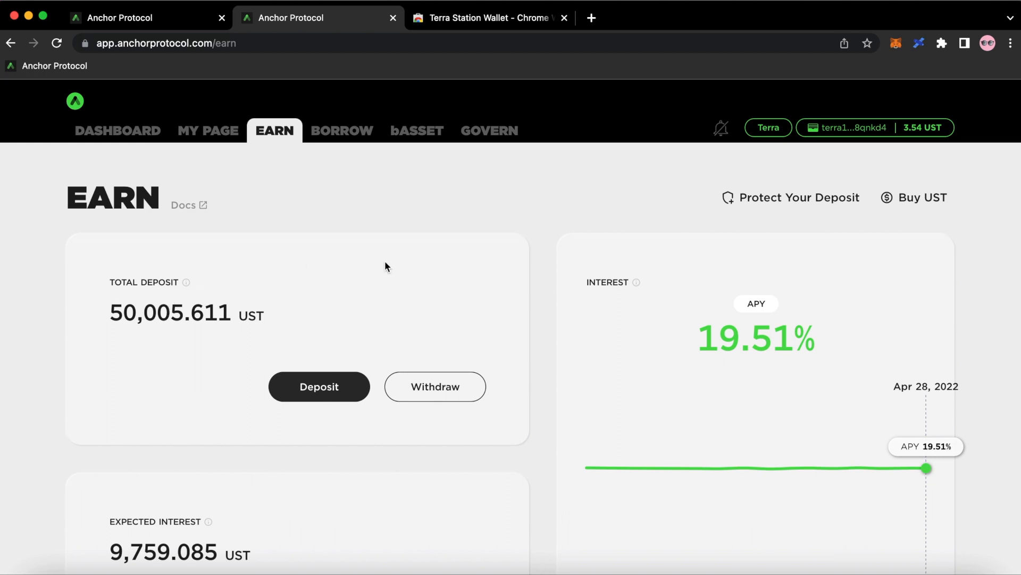
left_click(434, 386)
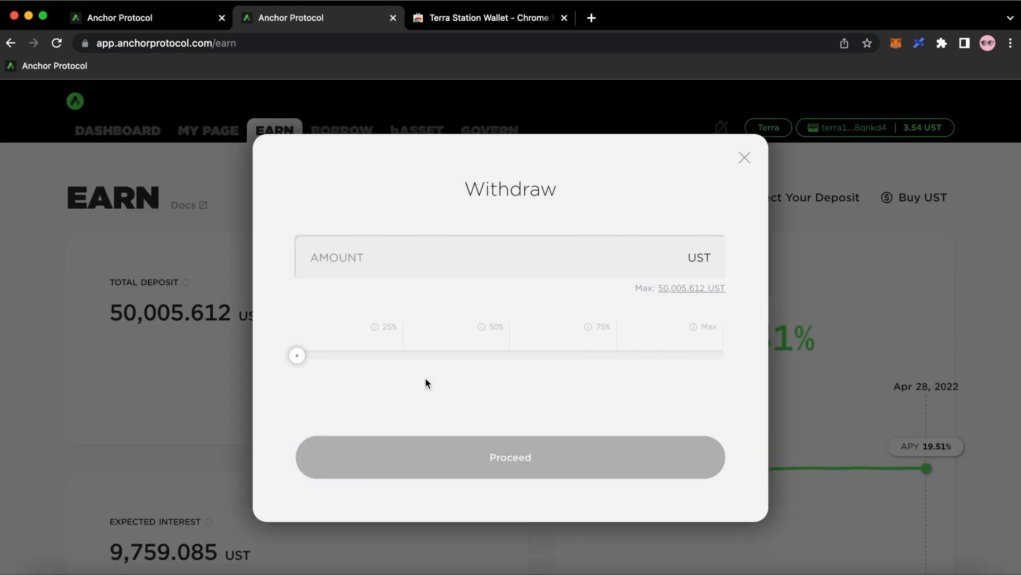